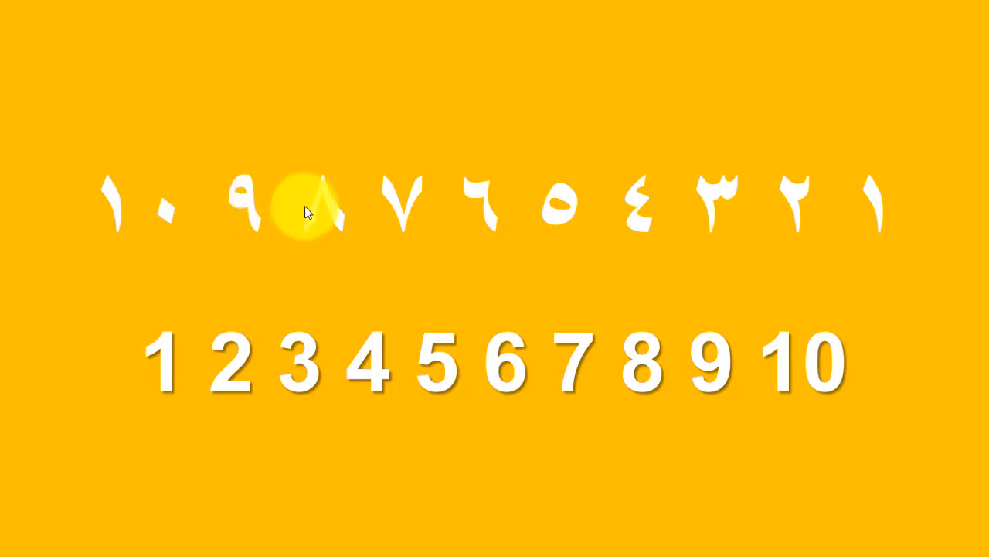
mouse_move(476, 216)
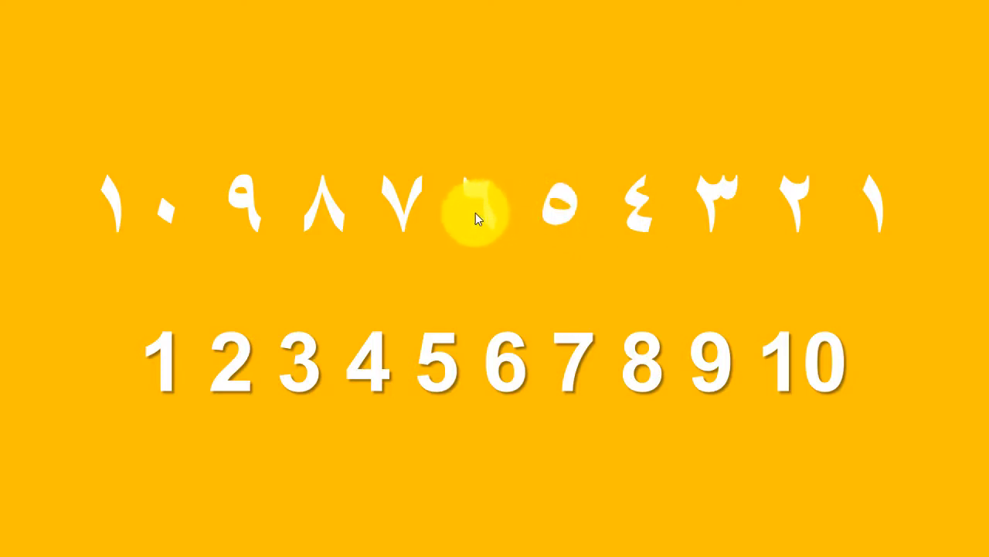